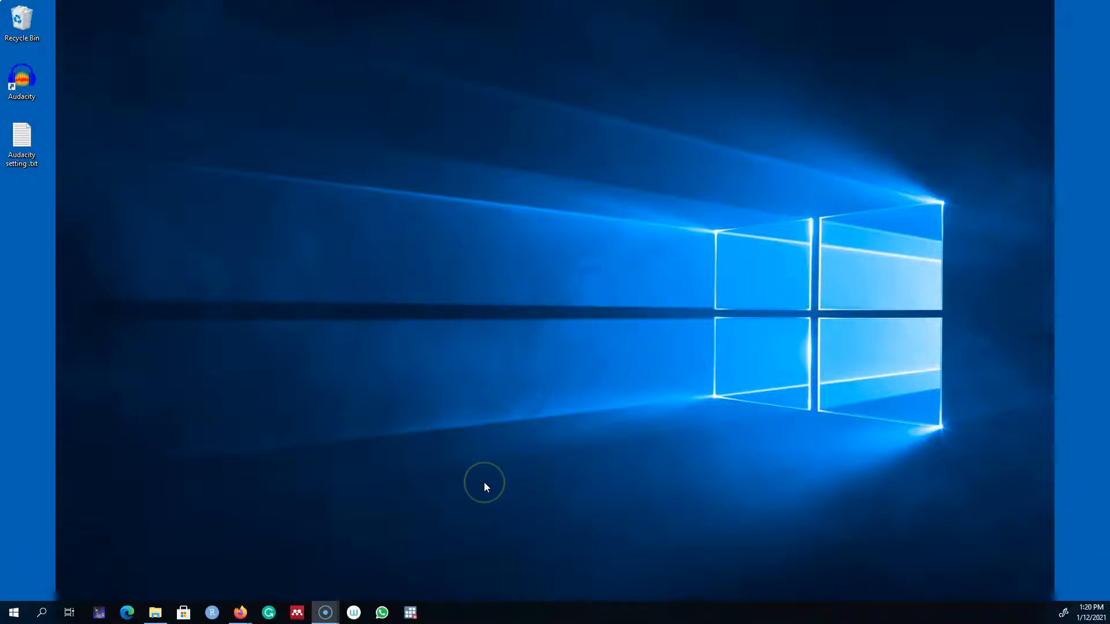
mouse_move(493, 481)
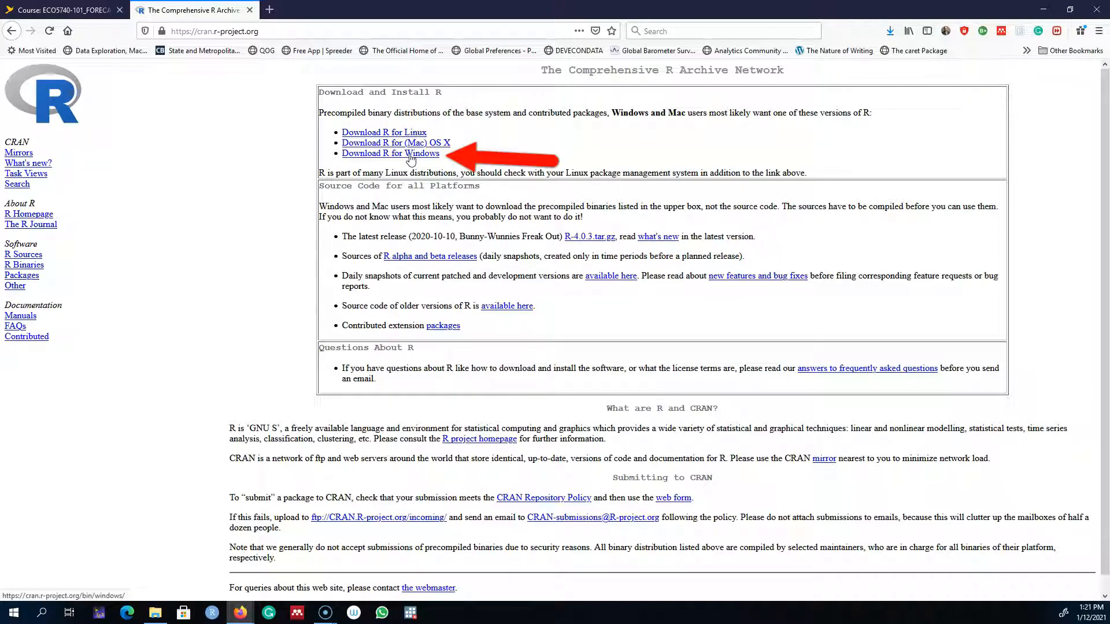
From CRAN's R for Windows base page, save the R-4.0.3-win.exe installer to the computer
click(390, 154)
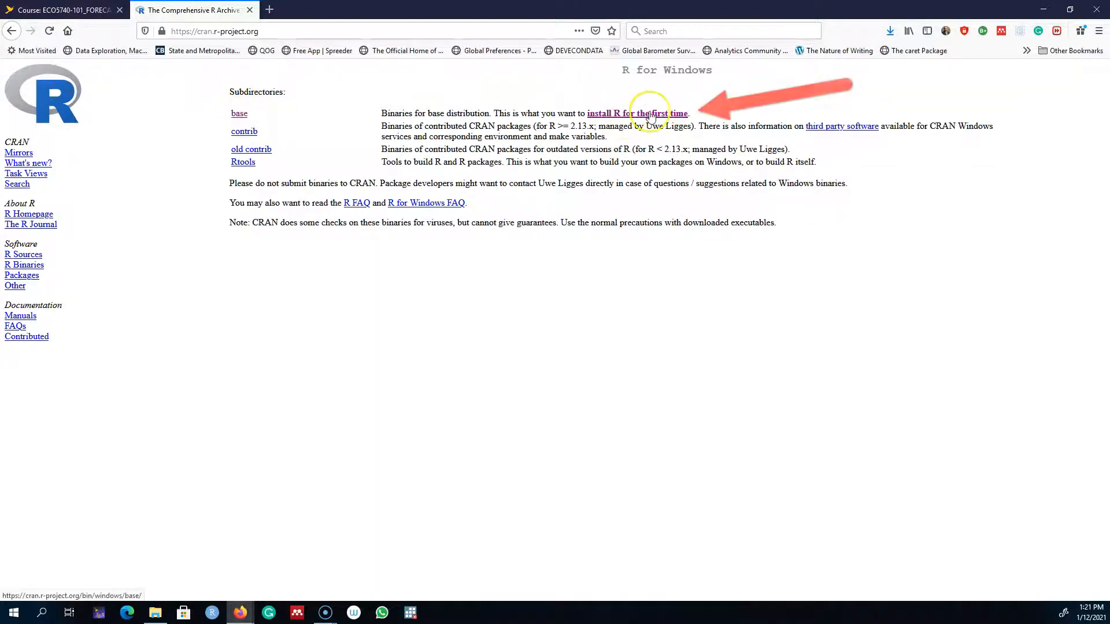
click(636, 113)
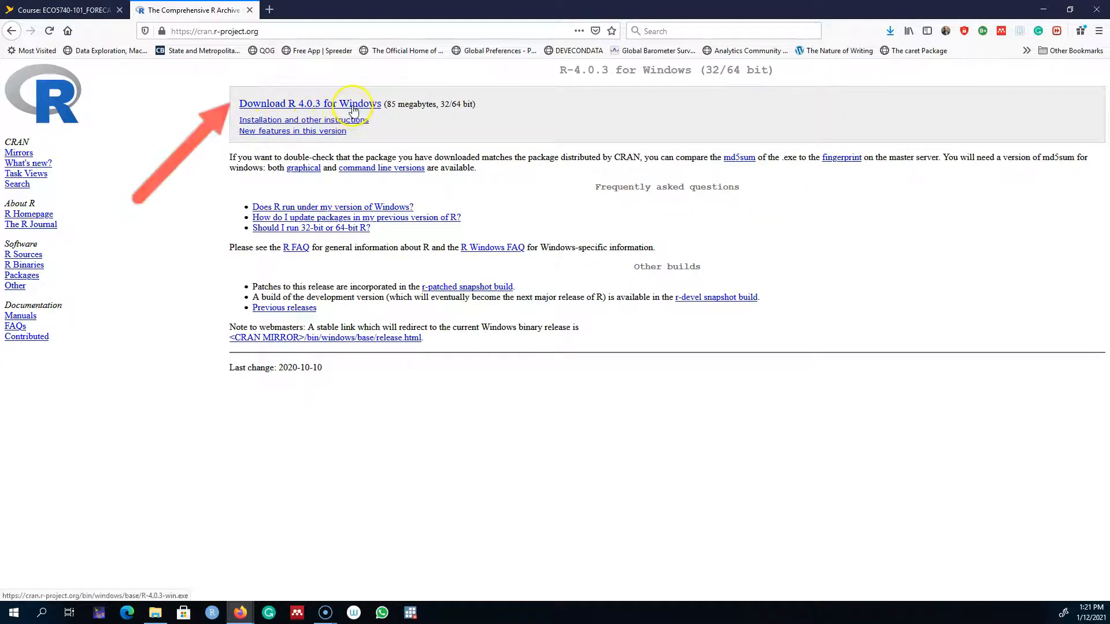
click(310, 103)
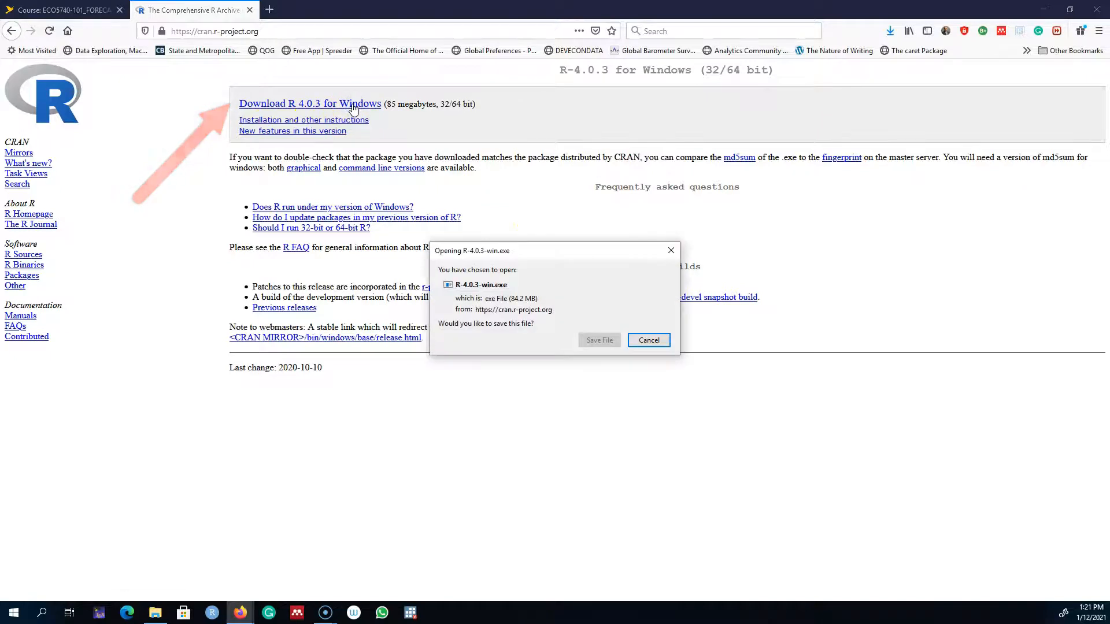
click(598, 340)
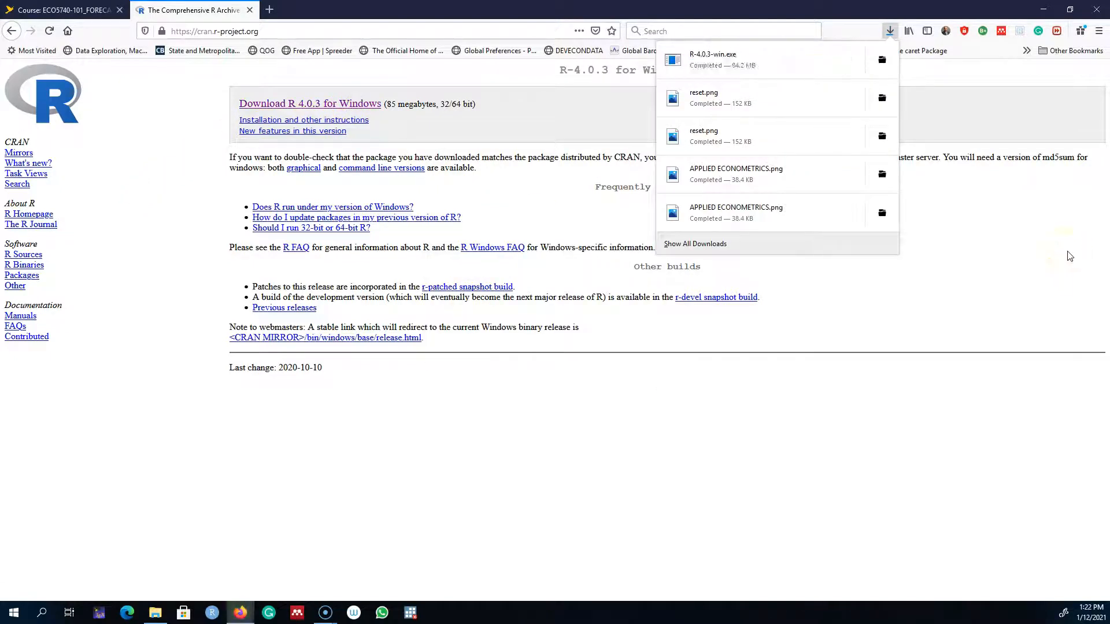
mouse_move(718, 64)
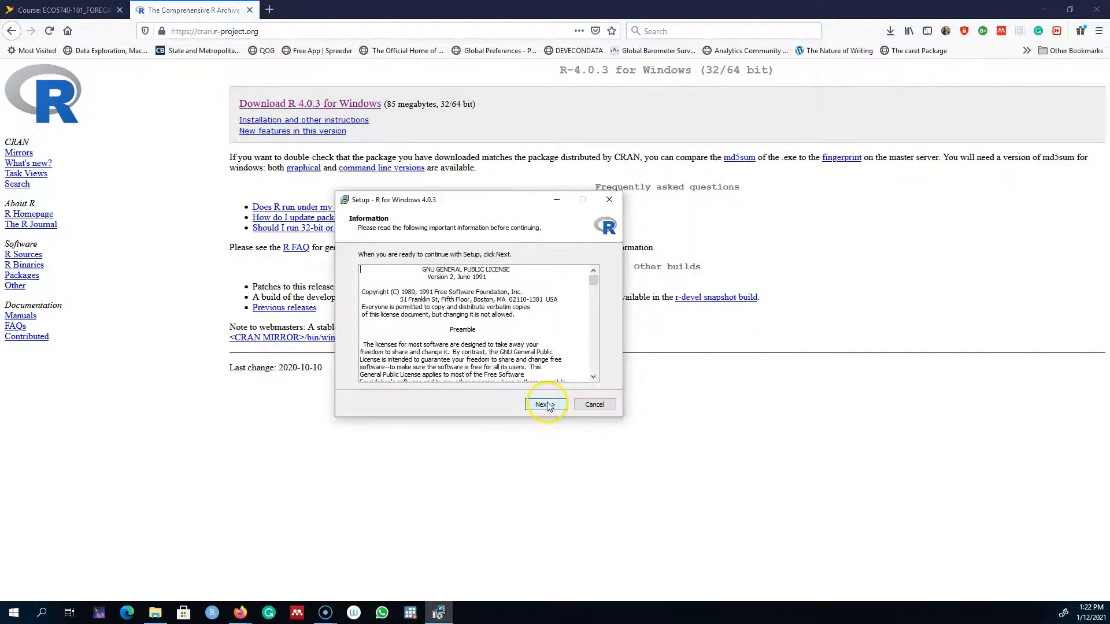
Step through the R 4.0.3 setup, accepting the license and default shortcut/registry tasks
click(545, 405)
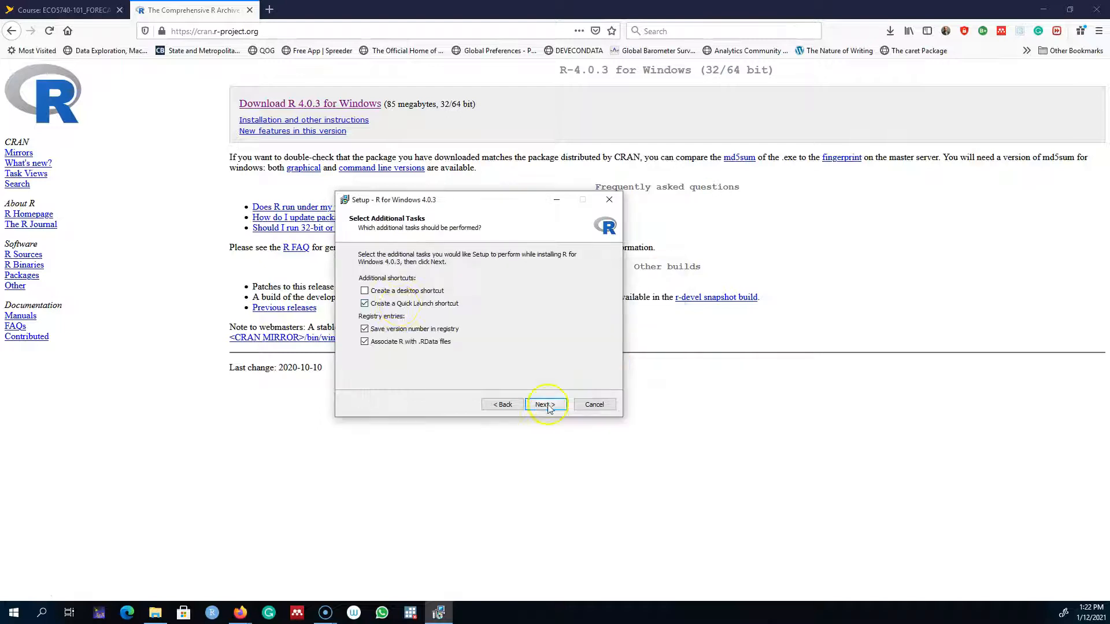
click(545, 405)
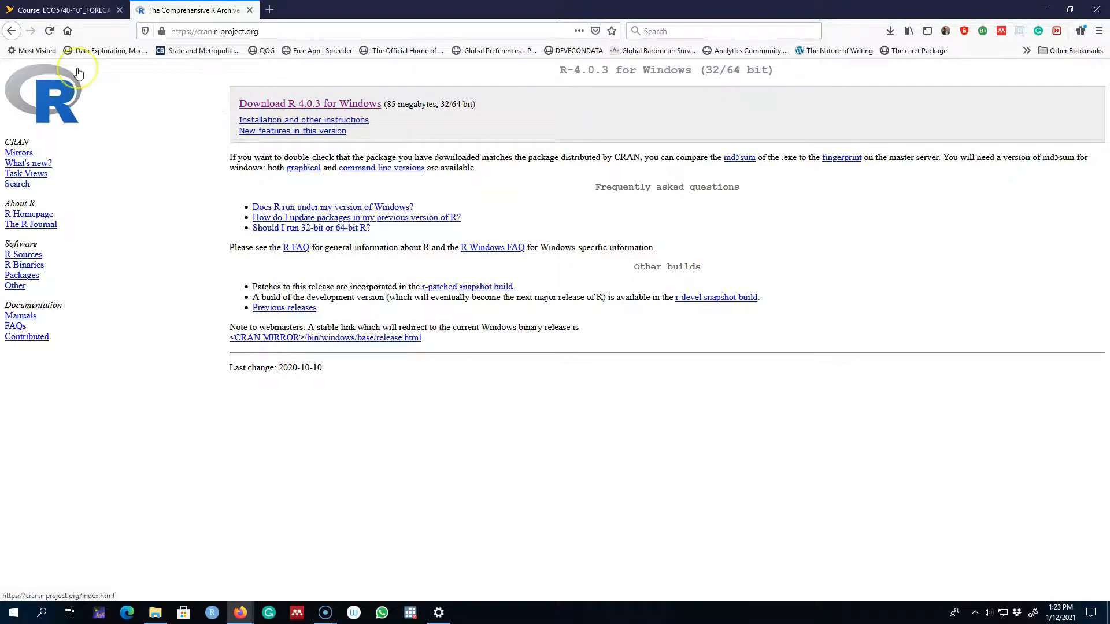
Return to the course slide, reach the free RStudio Desktop page, and download the Windows installer
click(12, 30)
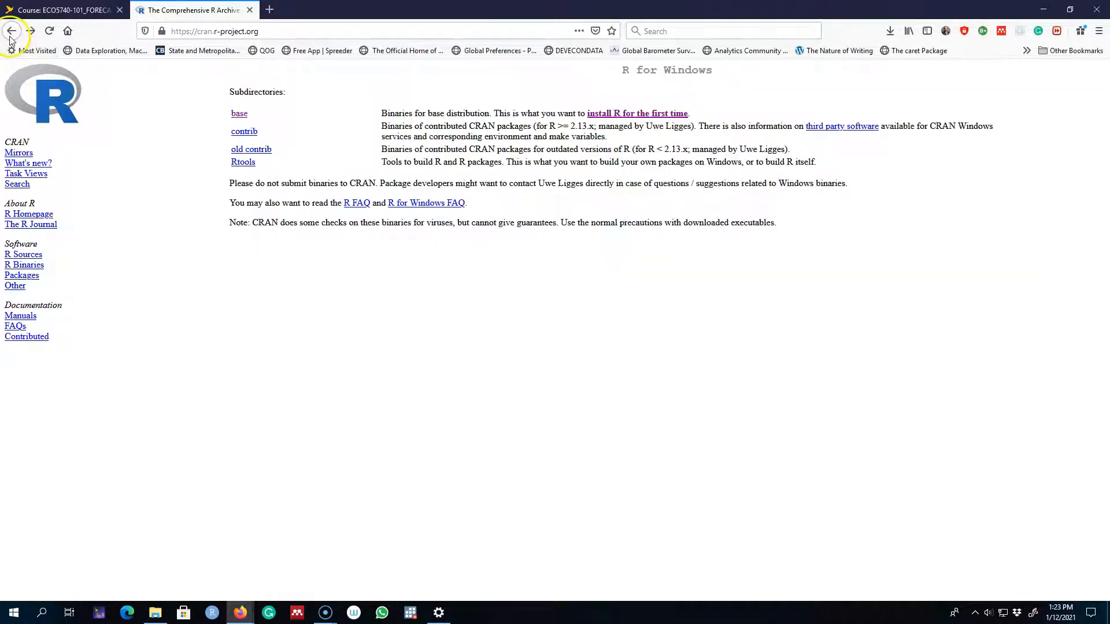
click(11, 30)
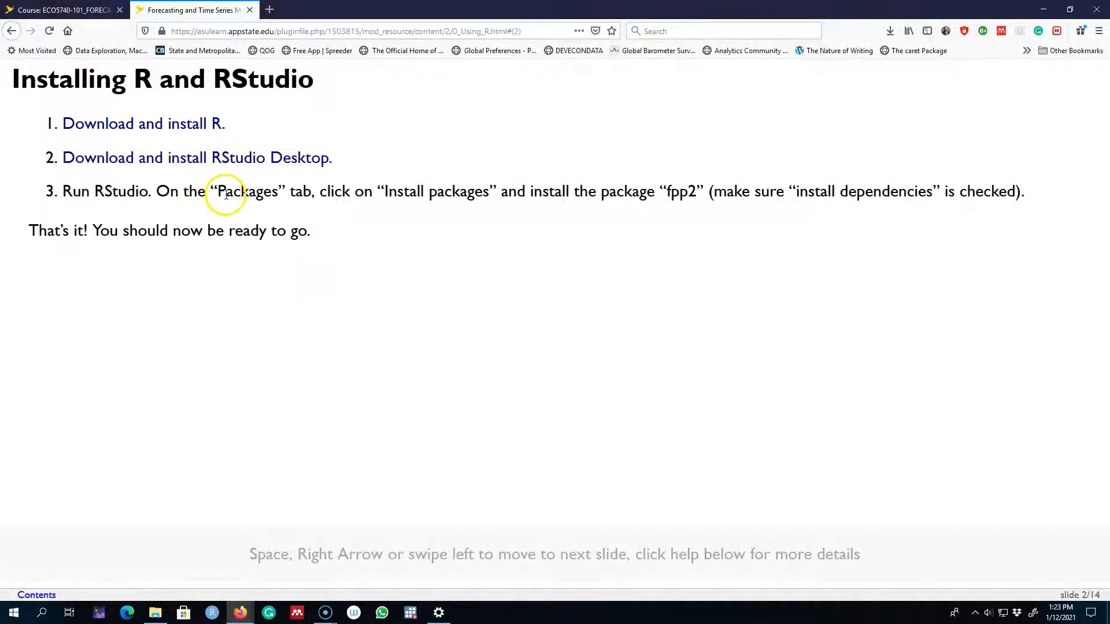
click(197, 158)
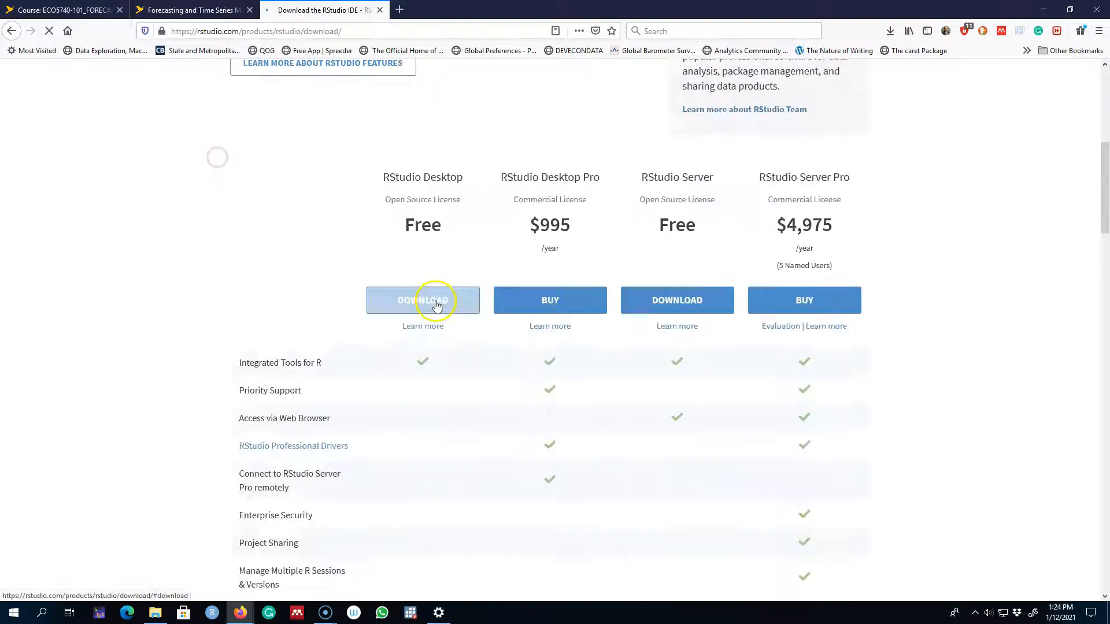
click(423, 301)
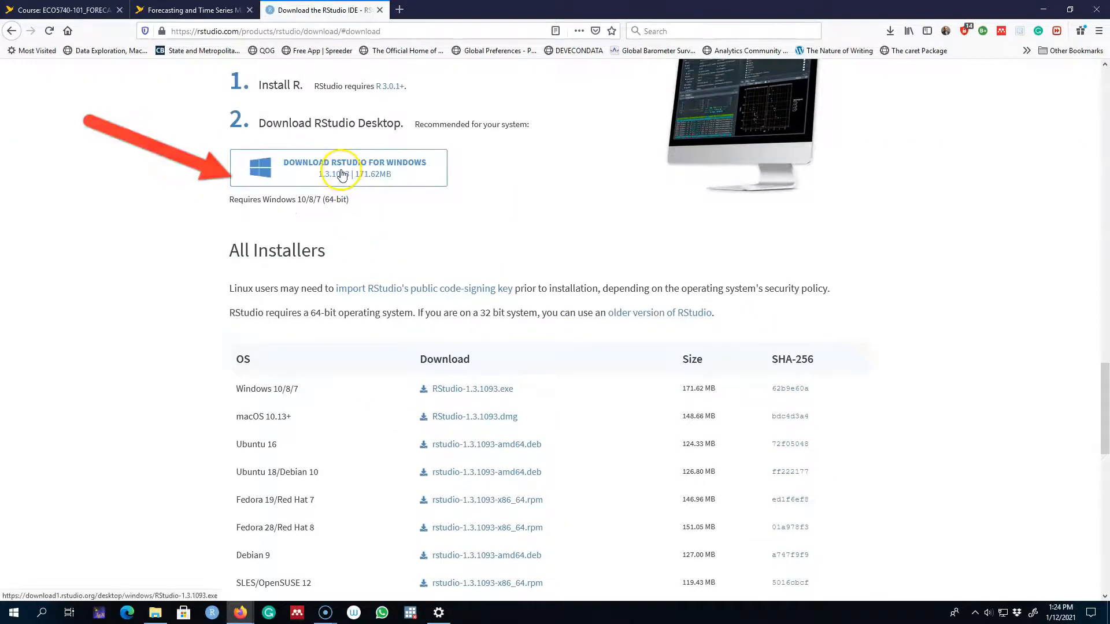
click(890, 30)
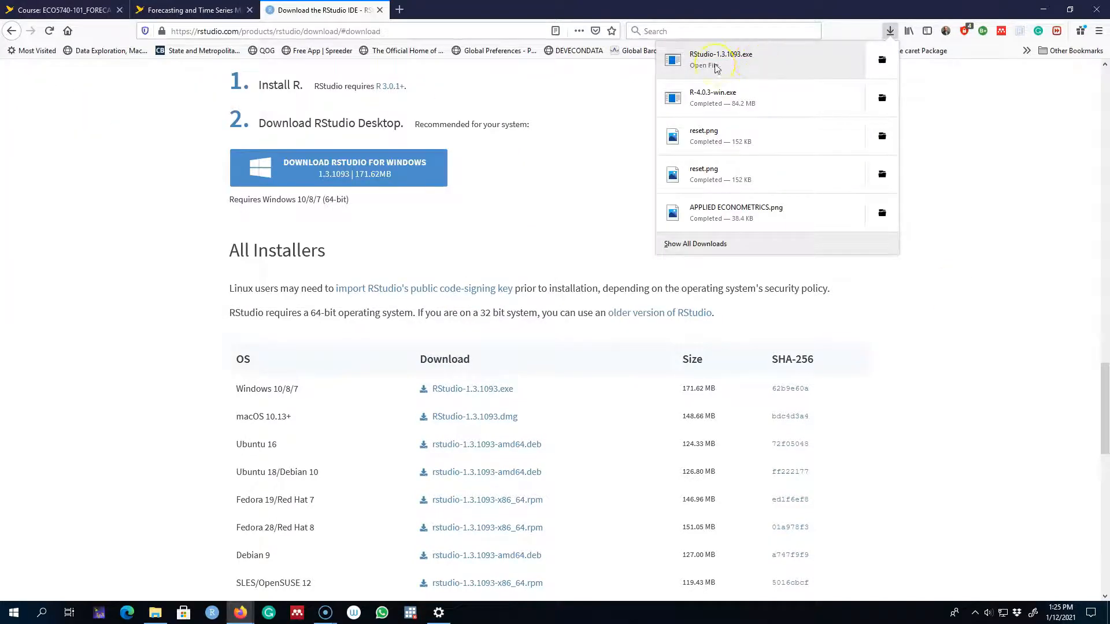
Run RStudio-1.3.1093.exe and install it into the default destination folder
click(634, 141)
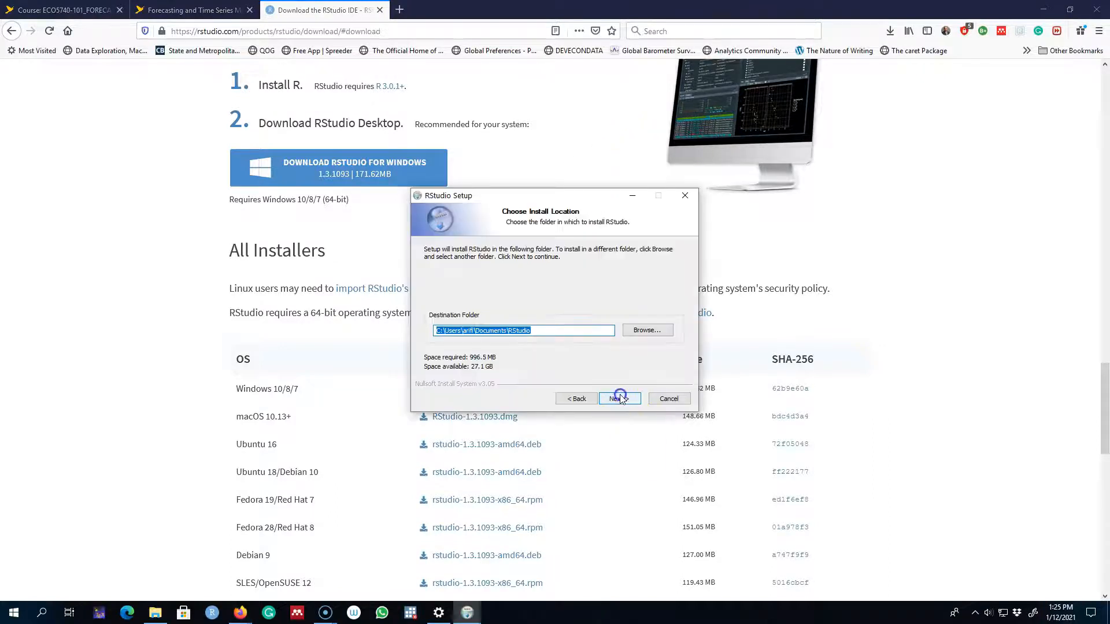
click(617, 399)
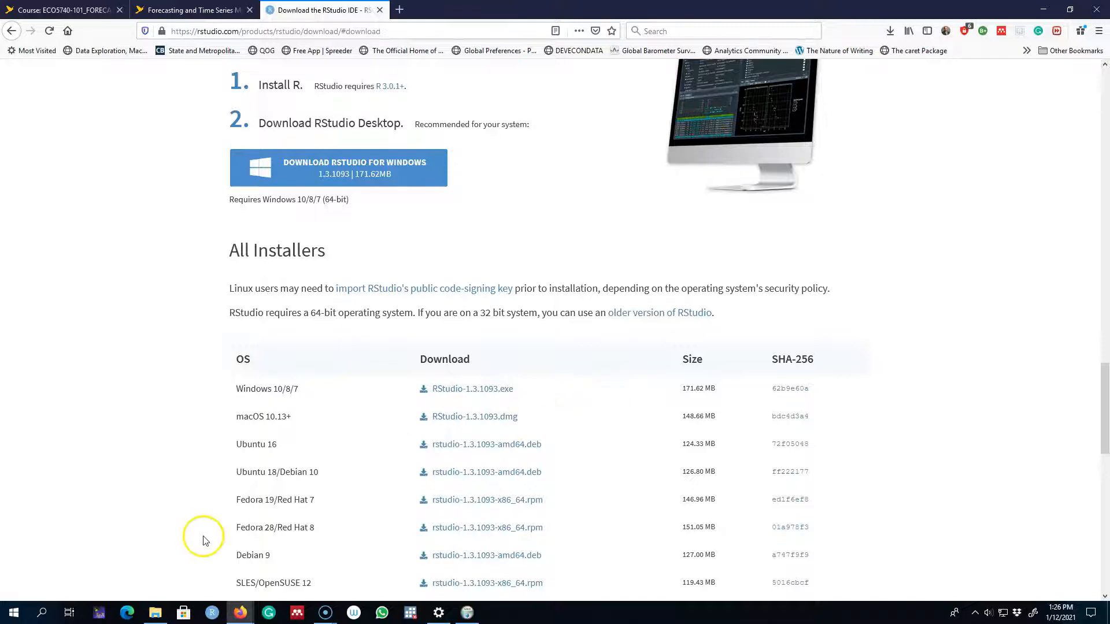
Search the Start menu for 'rstudio' and bring up the app's pin-to-taskbar options
click(42, 613)
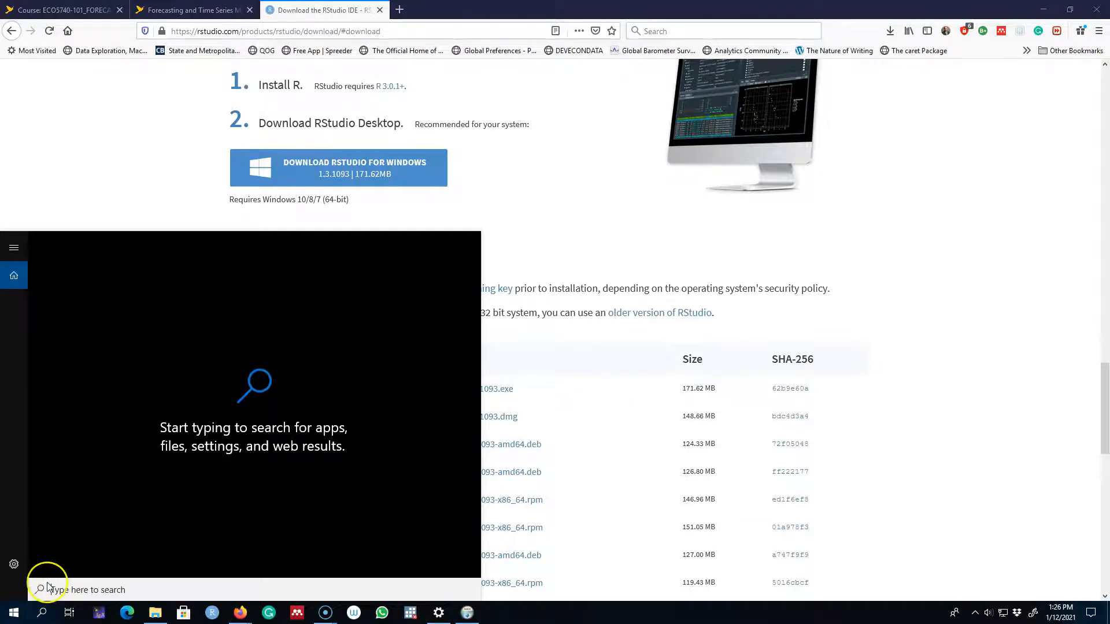
text(rstudio)
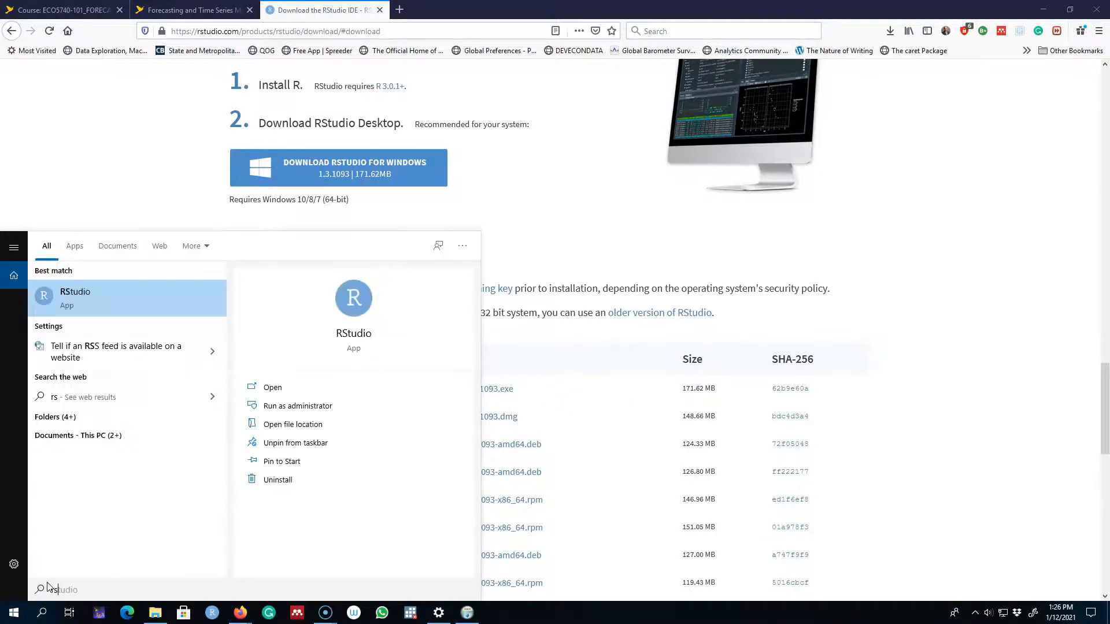
right_click(74, 297)
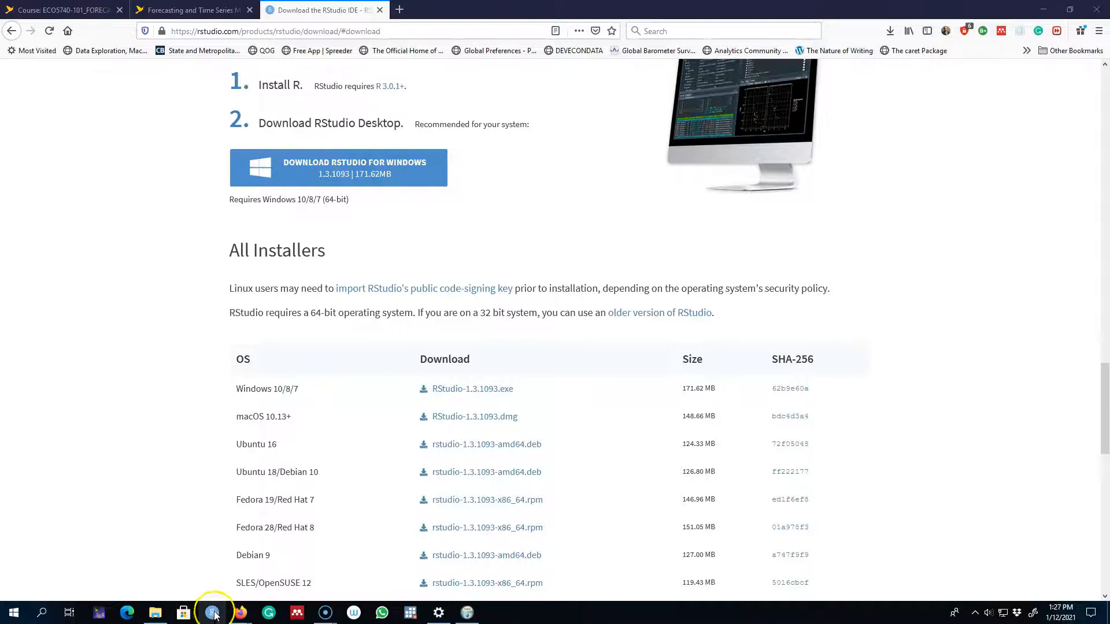
mouse_move(211, 611)
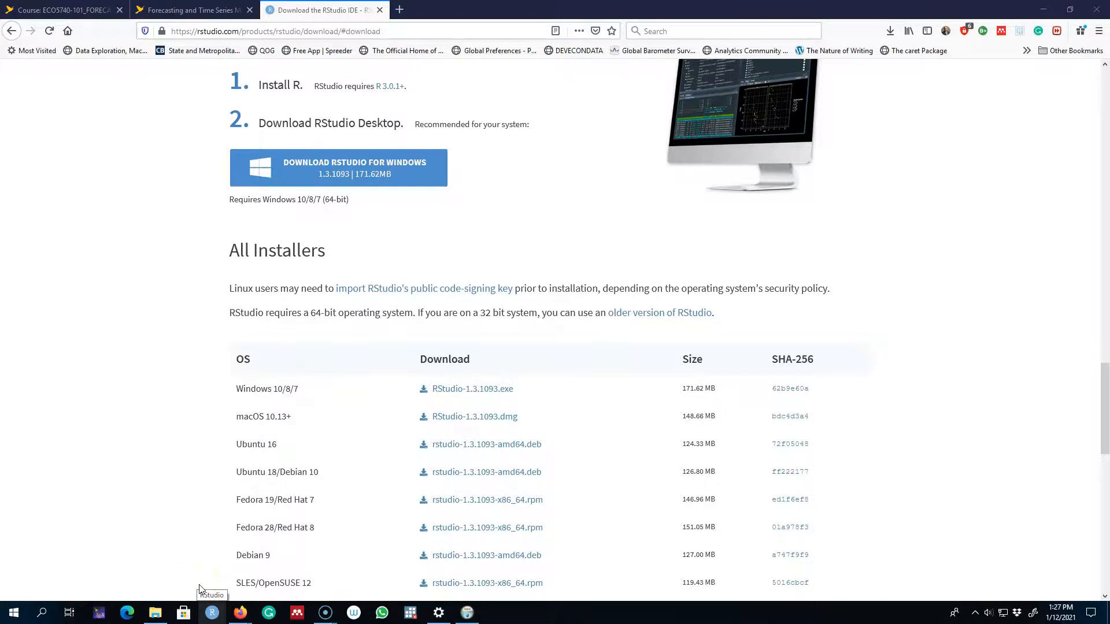
Switch to the 'Forecasting and Time Series' browser tab showing the installation slide
click(191, 10)
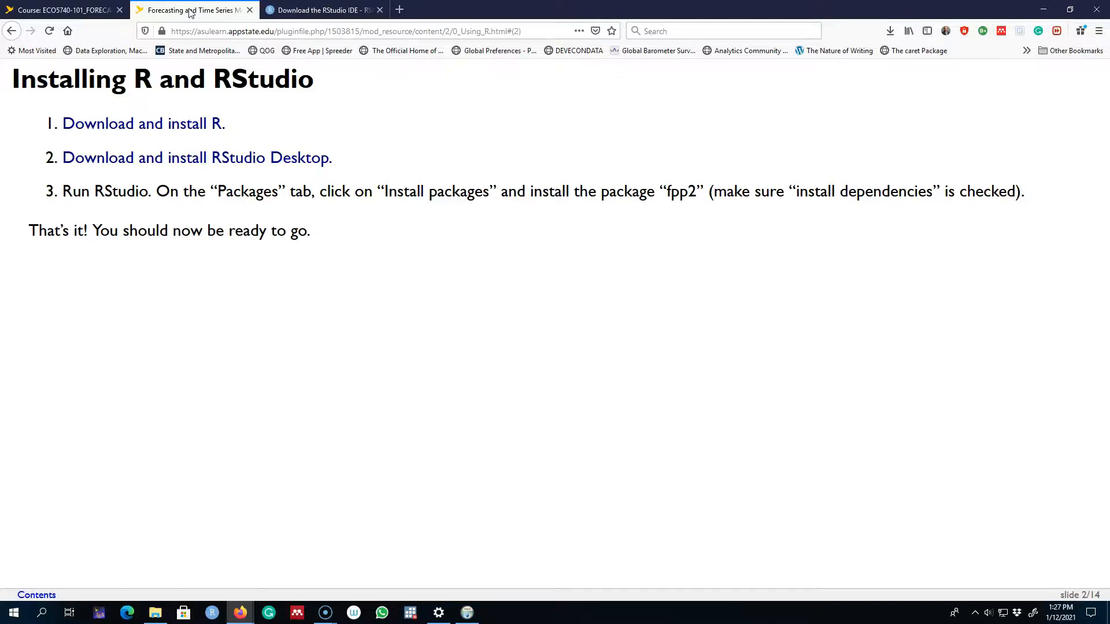
mouse_move(613, 77)
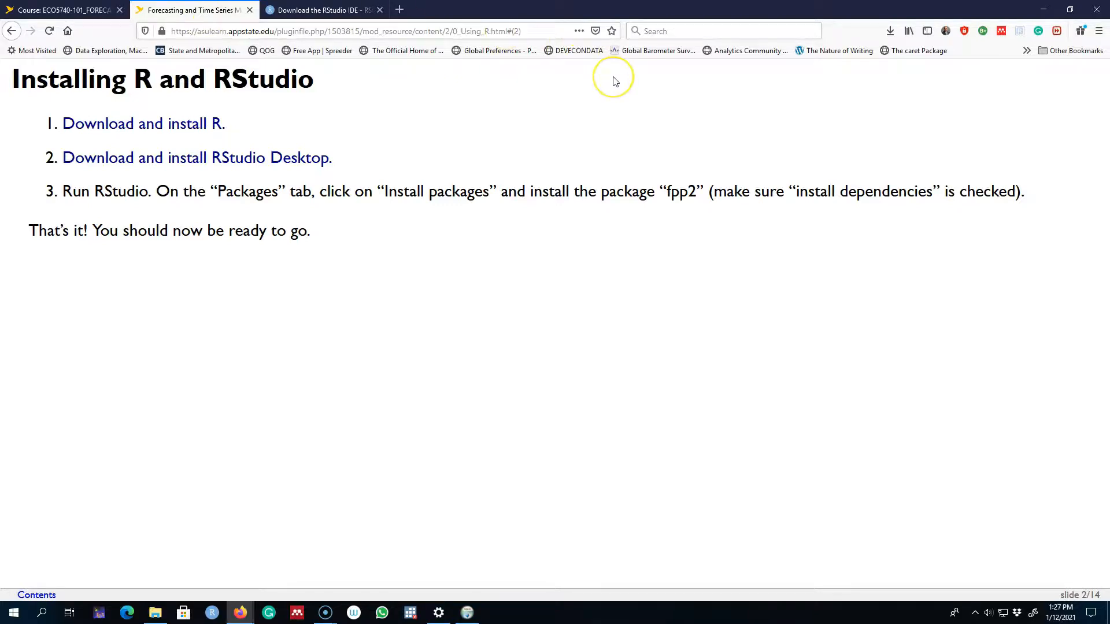